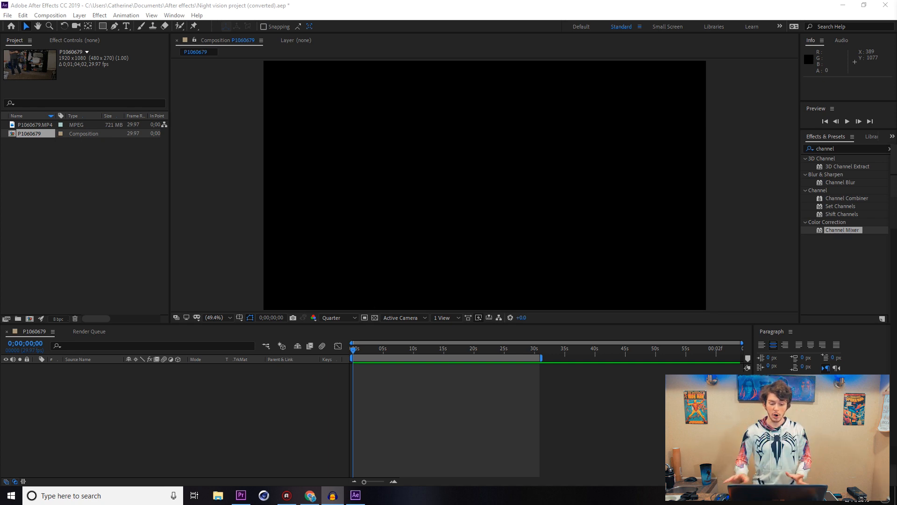
pyautogui.moveTo(82, 156)
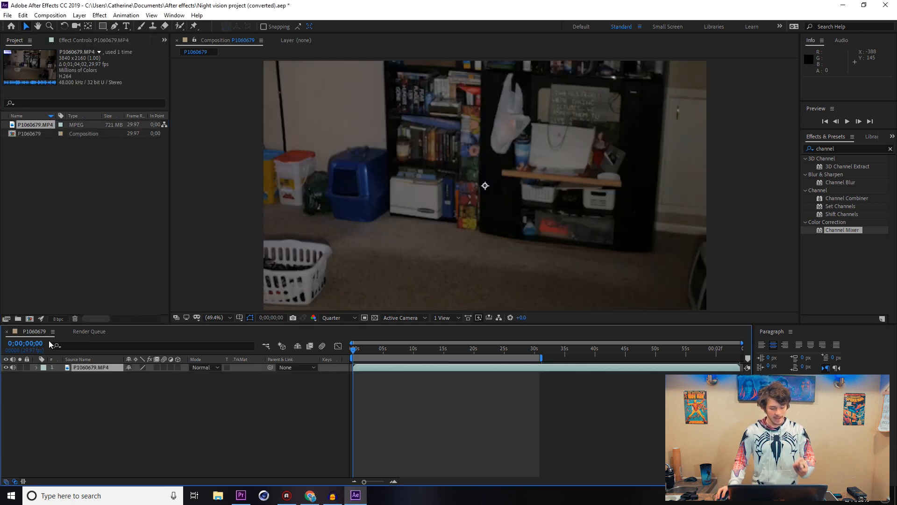
# - Select the P1060679.MP4 footage layer to scale it to 50% and tint it
pyautogui.click(90, 368)
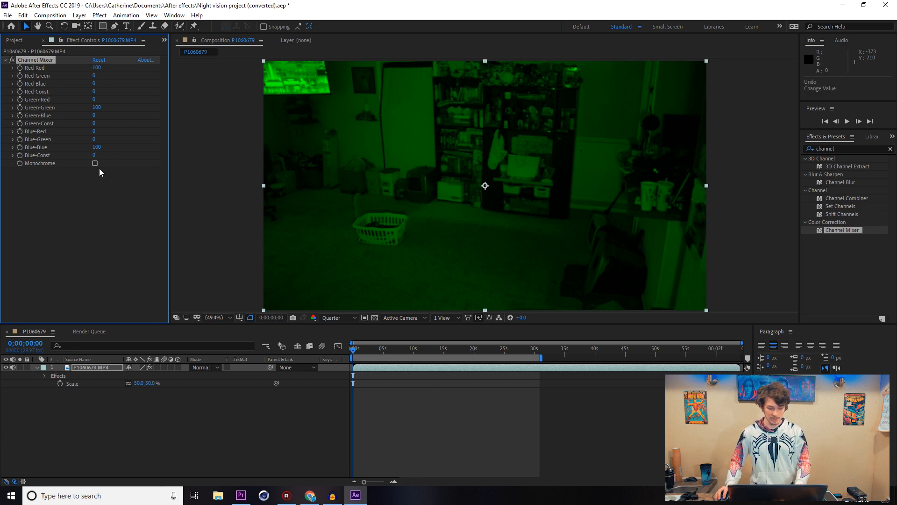
# - Zero Red-Red and Blue-Blue in the Channel Mixer, leaving Monochrome off for a green tint
pyautogui.click(95, 162)
pyautogui.write('0')
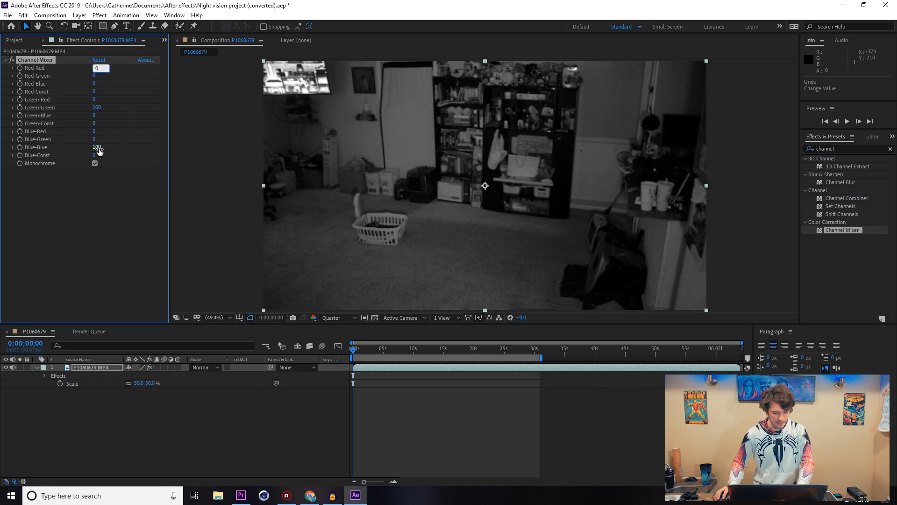
pyautogui.click(96, 163)
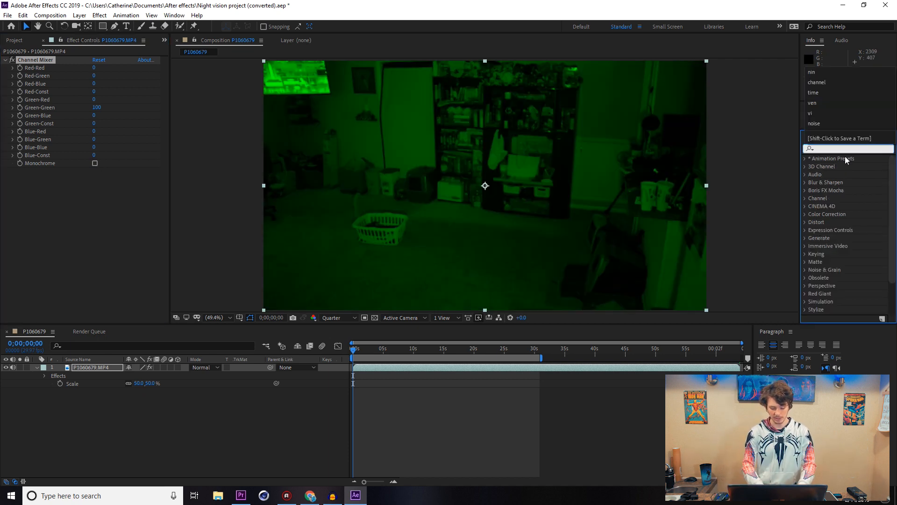
# - Apply the Vignette Lighting preset and move Channel Mixer below Calculations
pyautogui.write('vig')
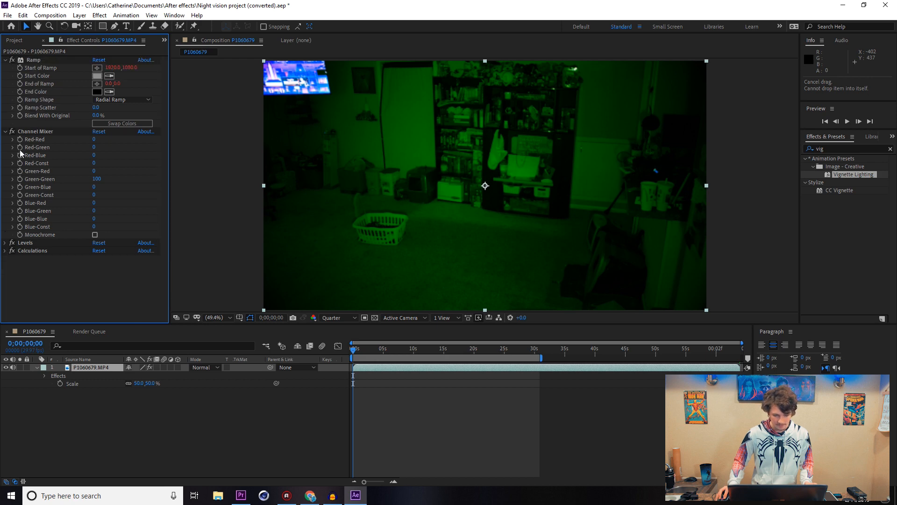
pyautogui.moveTo(35, 131); pyautogui.dragTo(36, 147)
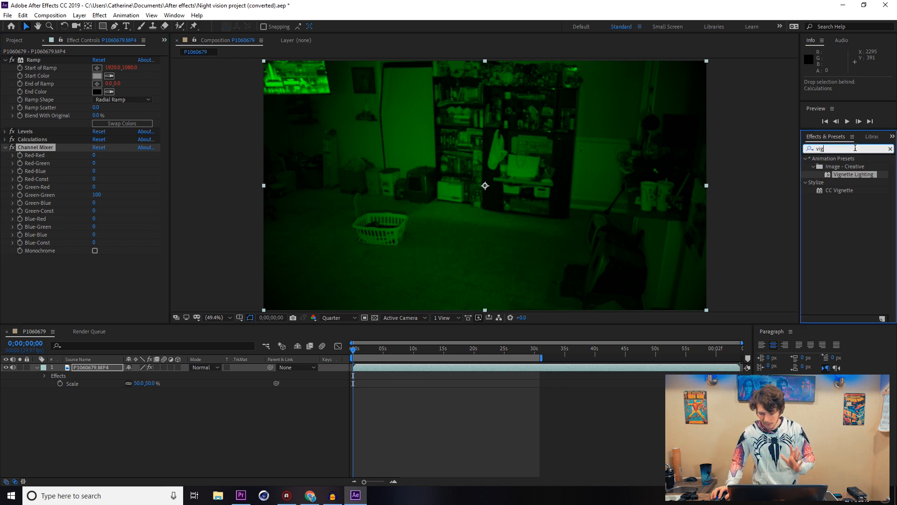
# - Apply a Noise effect and set its Amount of Noise for grain on the green footage
pyautogui.write('noi')
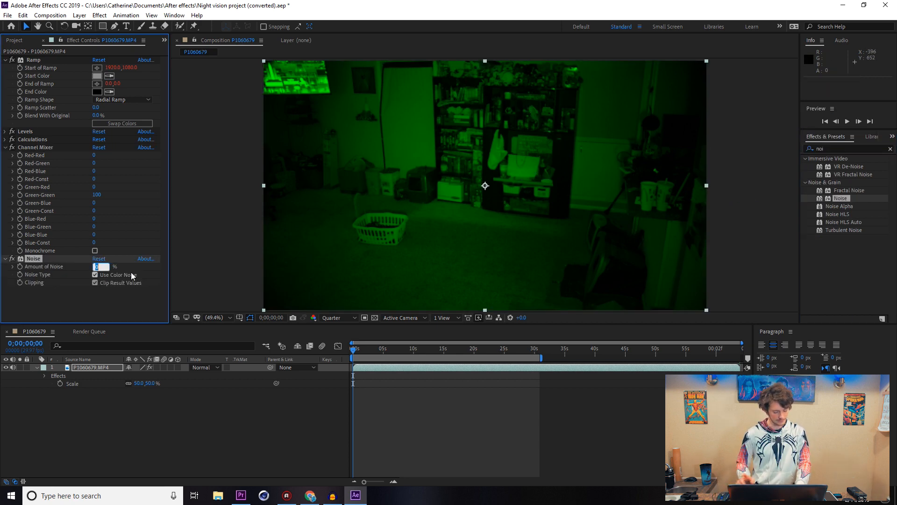
pyautogui.write('10.0')
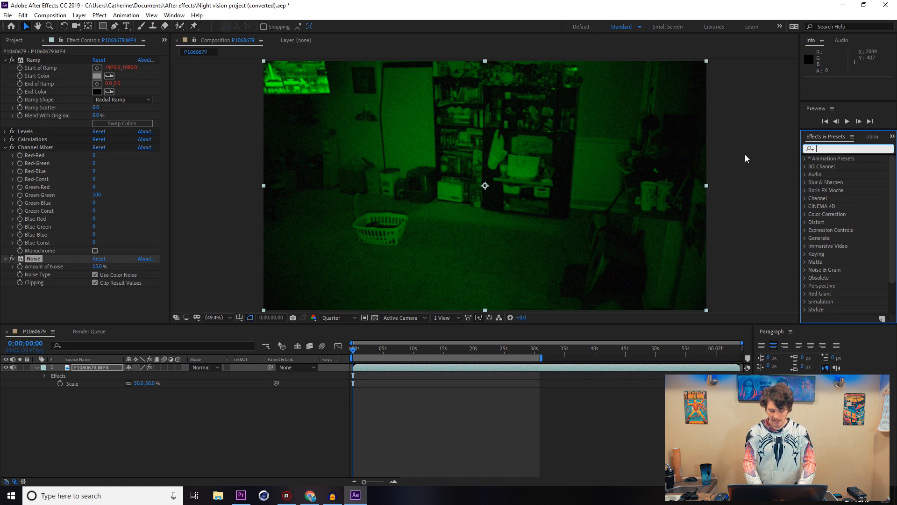
# - Apply Venetian Blinds at 10% Transition Completion with a 90° direction for horizontal scan lines
pyautogui.write('ven')
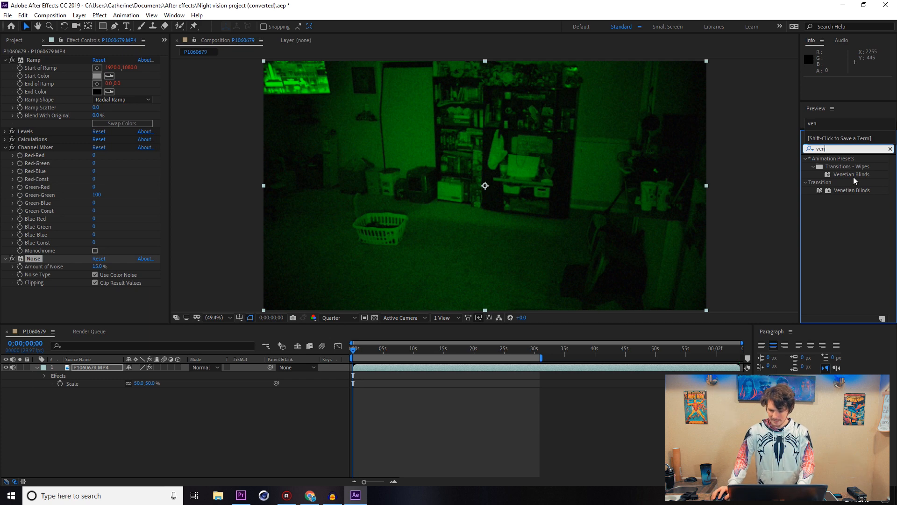
pyautogui.click(853, 174)
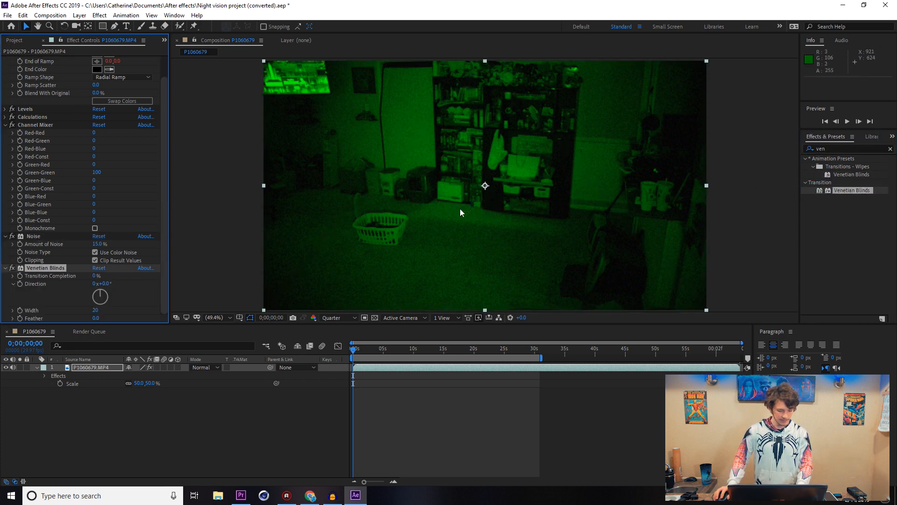
pyautogui.click(100, 275)
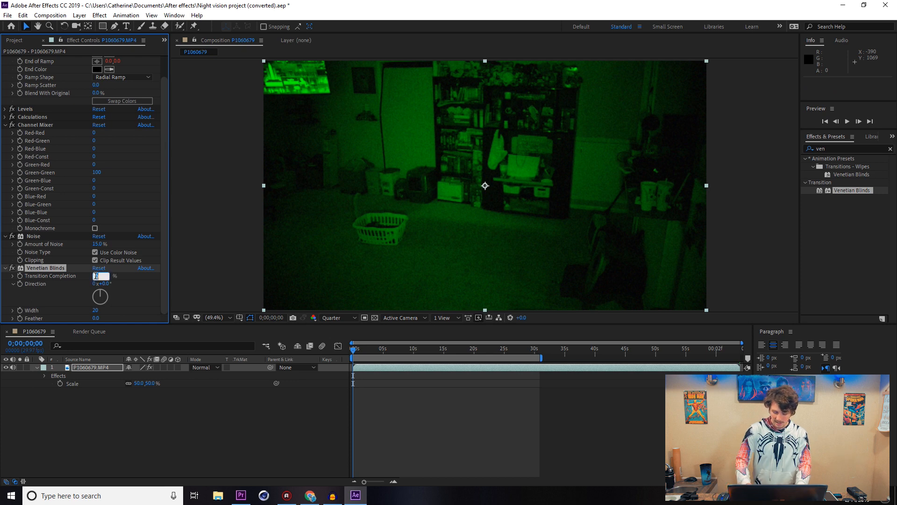
pyautogui.write('10')
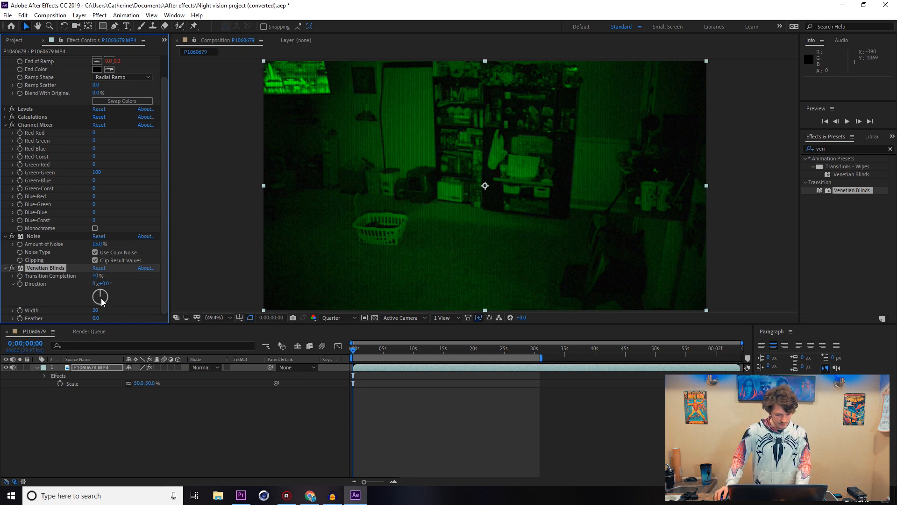
pyautogui.moveTo(100, 297); pyautogui.dragTo(106, 291)
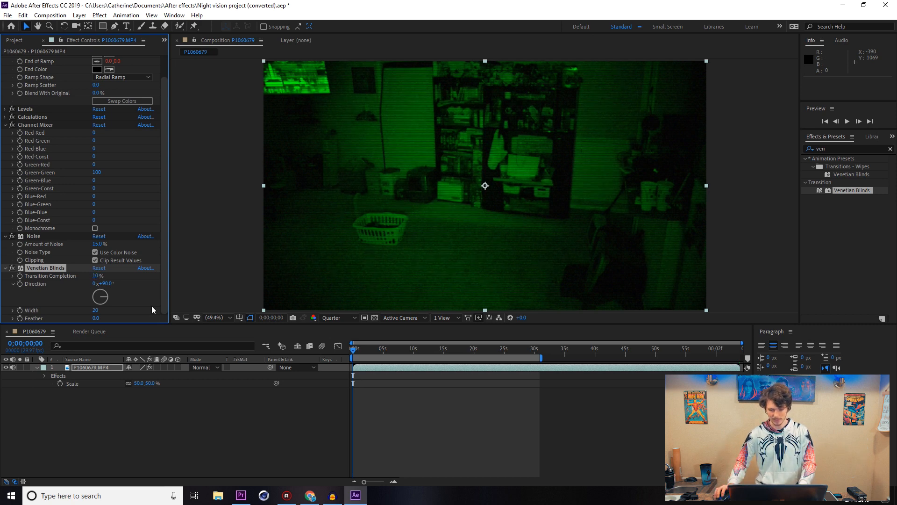
pyautogui.moveTo(570, 334)
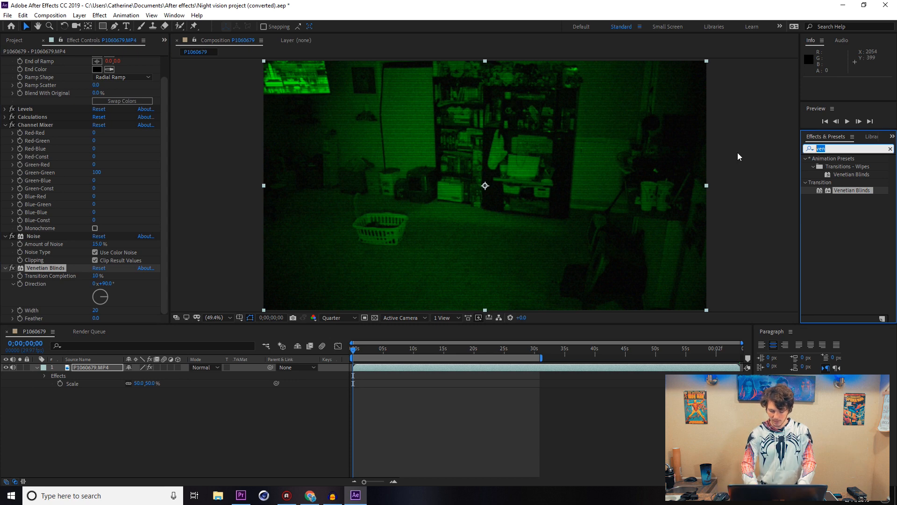
# - Search 'blur' to apply a Gaussian Blur of 10 blurriness
pyautogui.write('b')
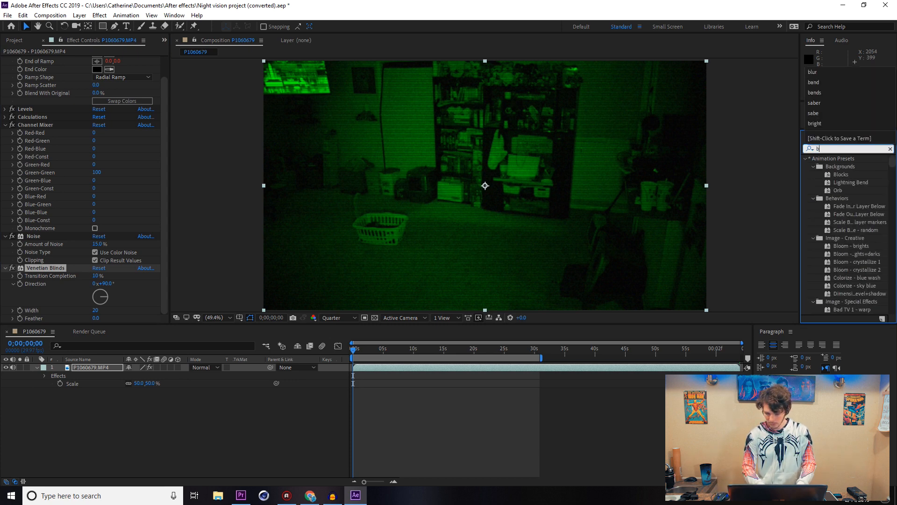
pyautogui.write('lur')
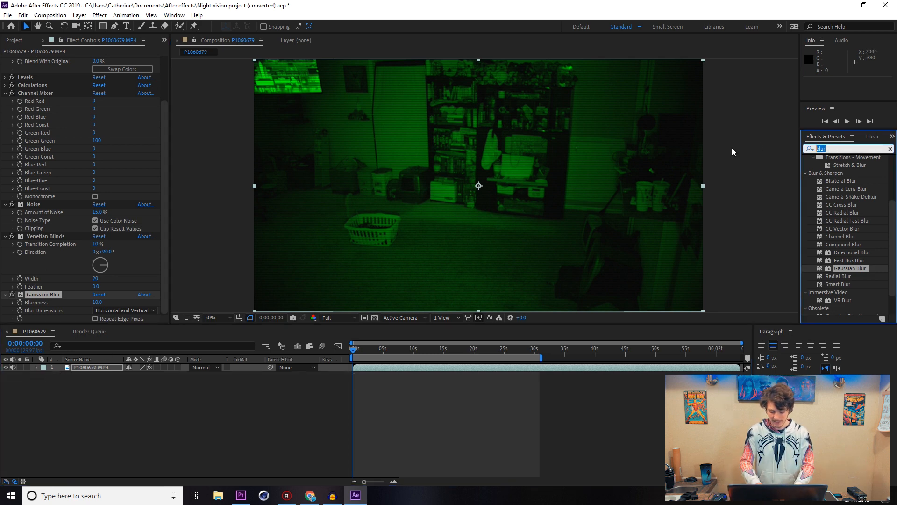
# - Apply the Timecode text preset and set its Text Size to 100
pyautogui.write('time')
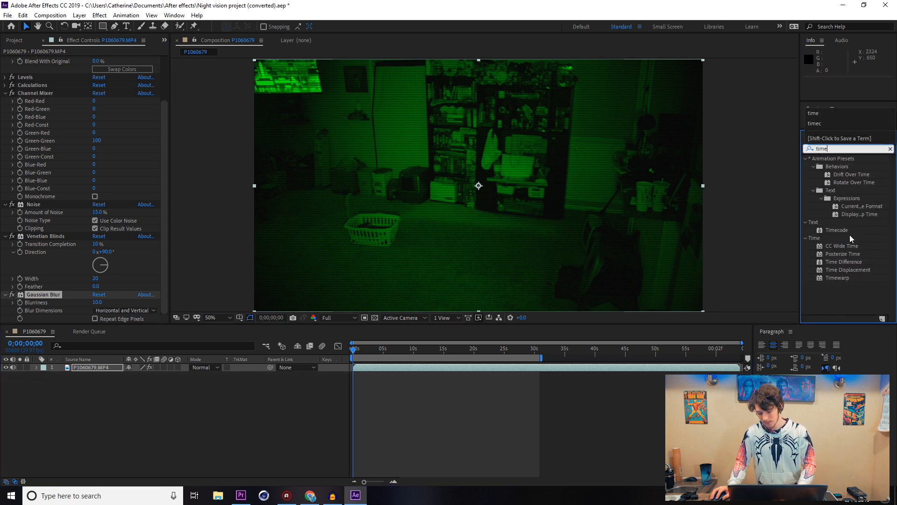
pyautogui.doubleClick(837, 230)
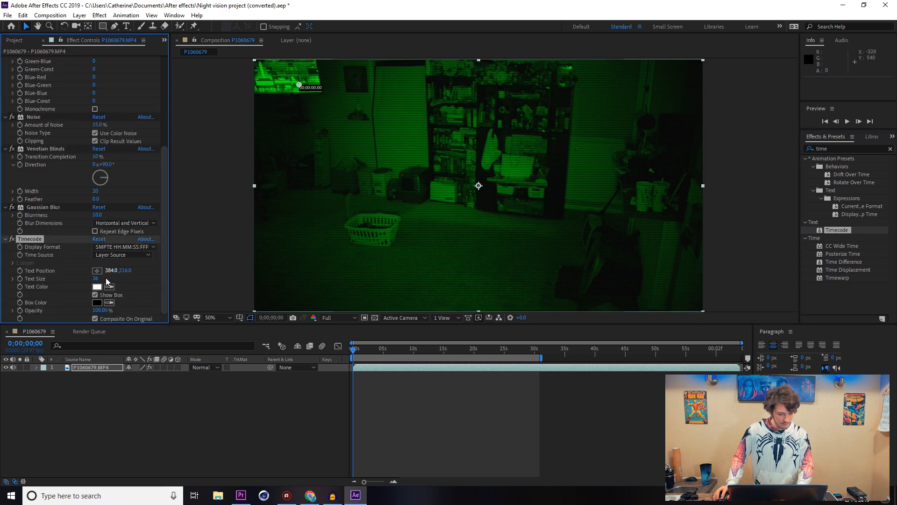
pyautogui.click(97, 278)
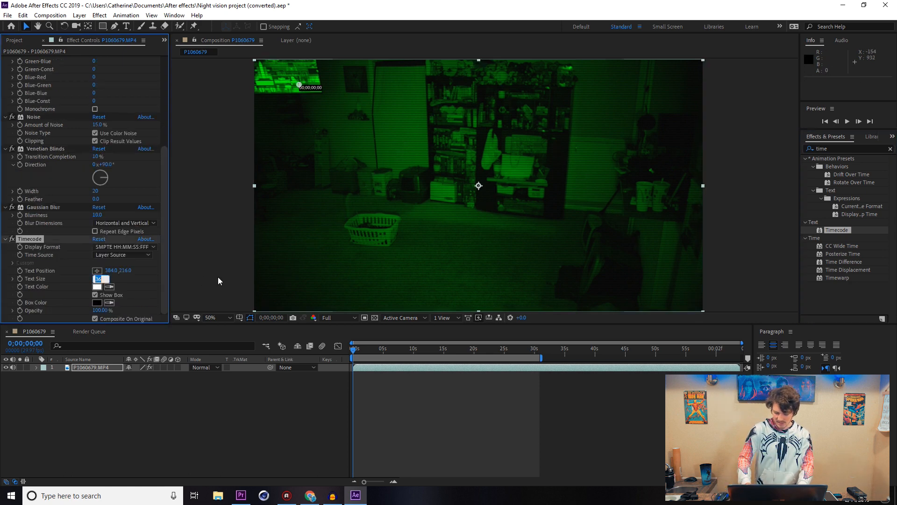
pyautogui.write('100')
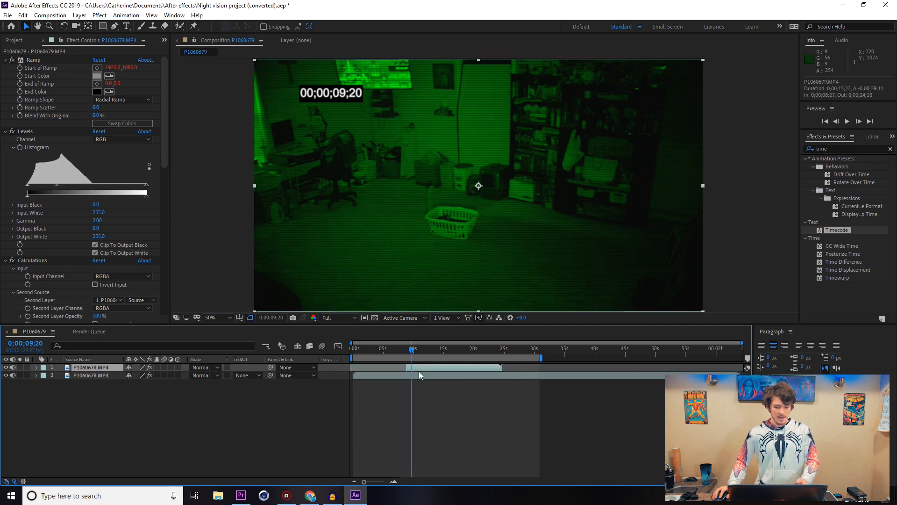
pyautogui.moveTo(413, 321)
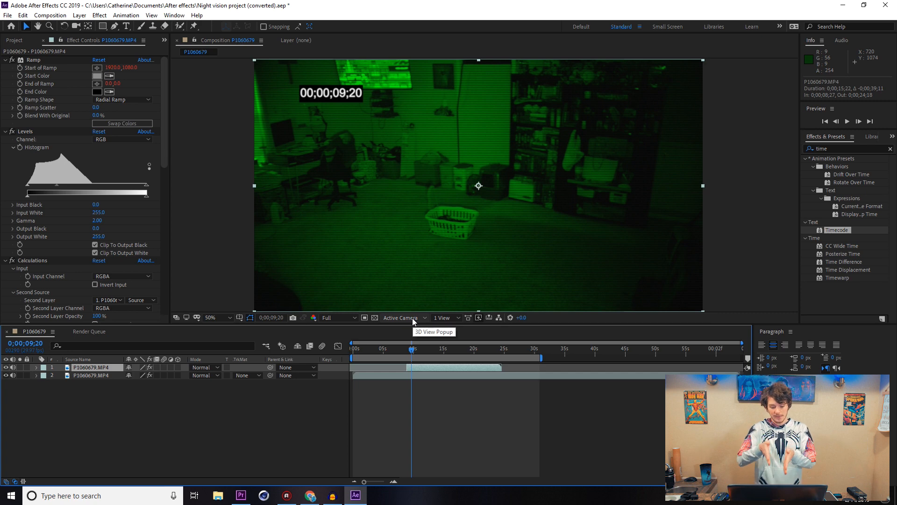
pyautogui.moveTo(407, 353)
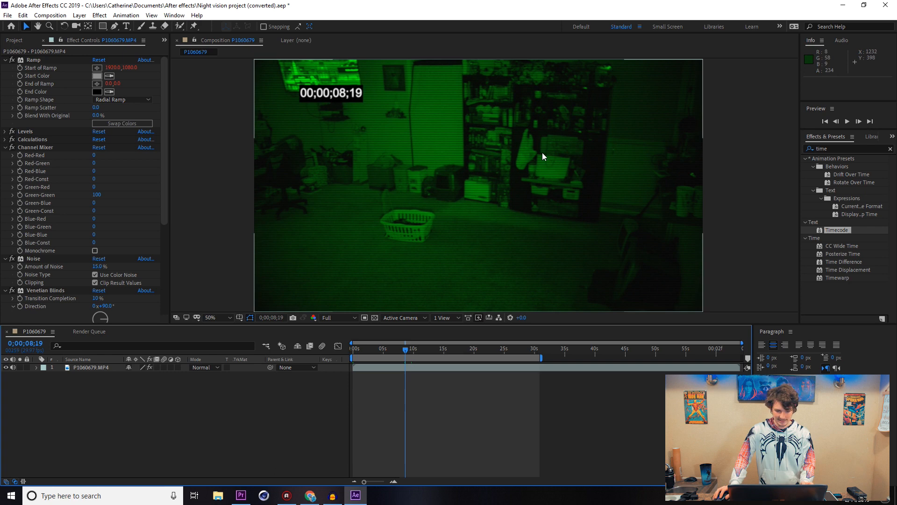
pyautogui.click(126, 26)
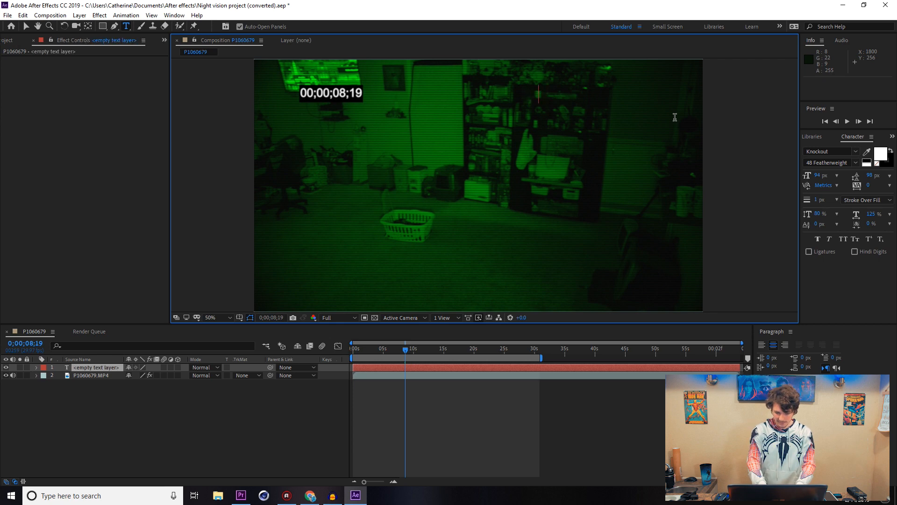
# - Type 'Int:Bedroom' into the new text layer as the location label
pyautogui.write('Int:')
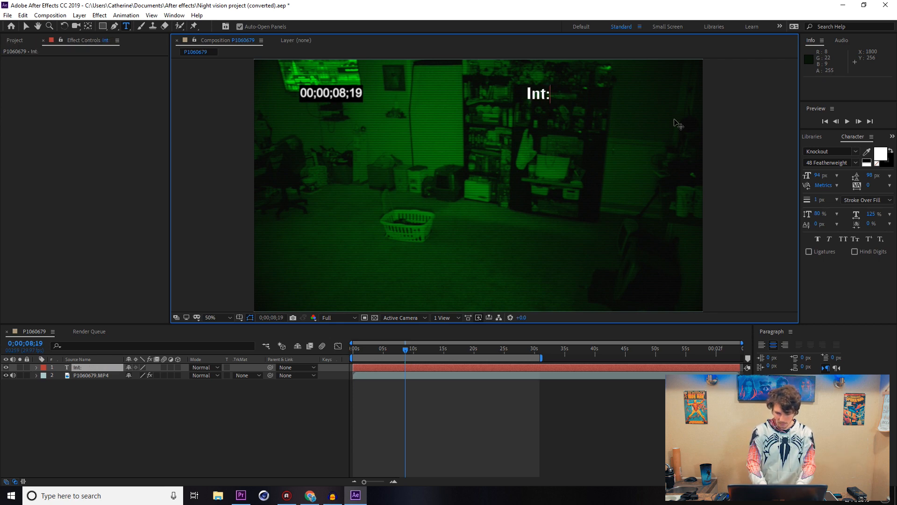
pyautogui.write('Bedr')
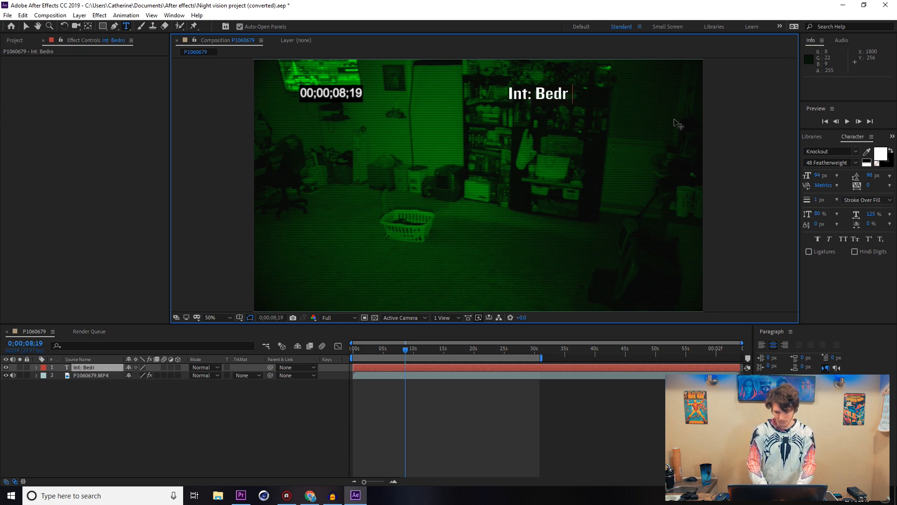
pyautogui.write('oom')
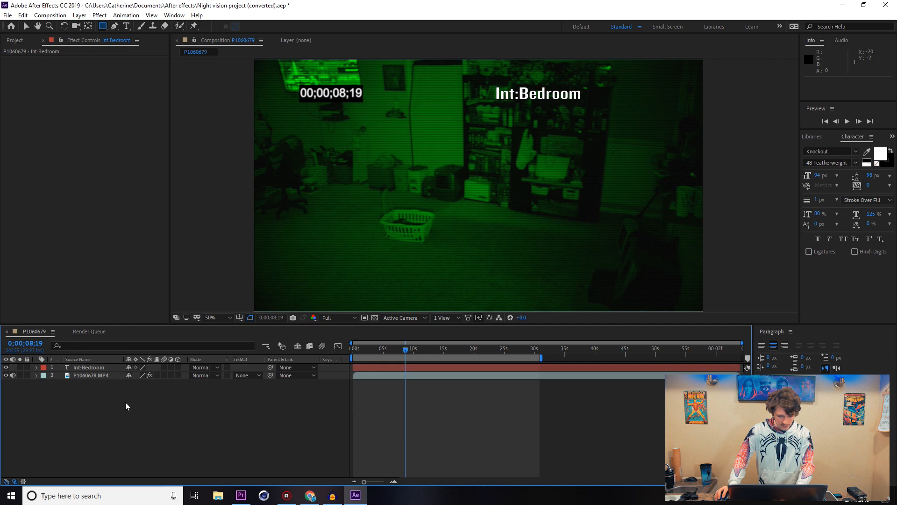
pyautogui.click(114, 26)
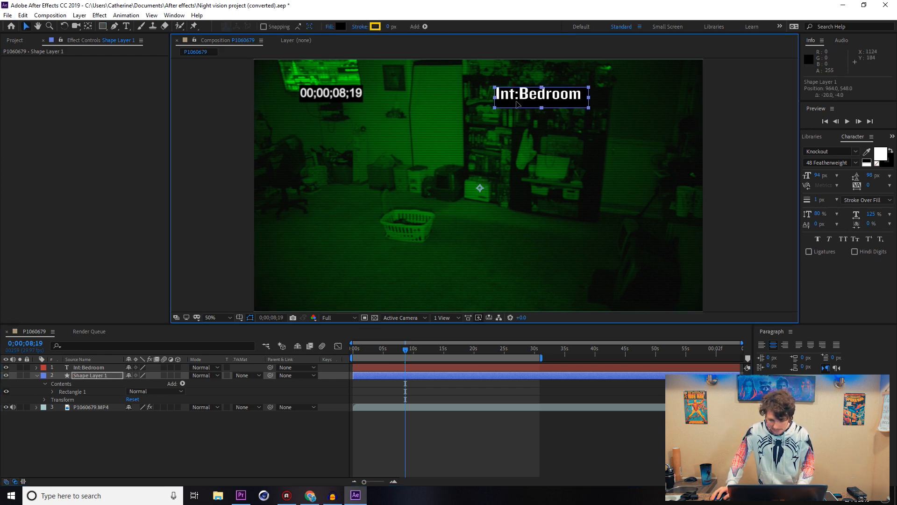
# - Nudge the rectangle shape so it sits neatly around the Int:Bedroom label
pyautogui.moveTo(539, 95); pyautogui.dragTo(535, 92)
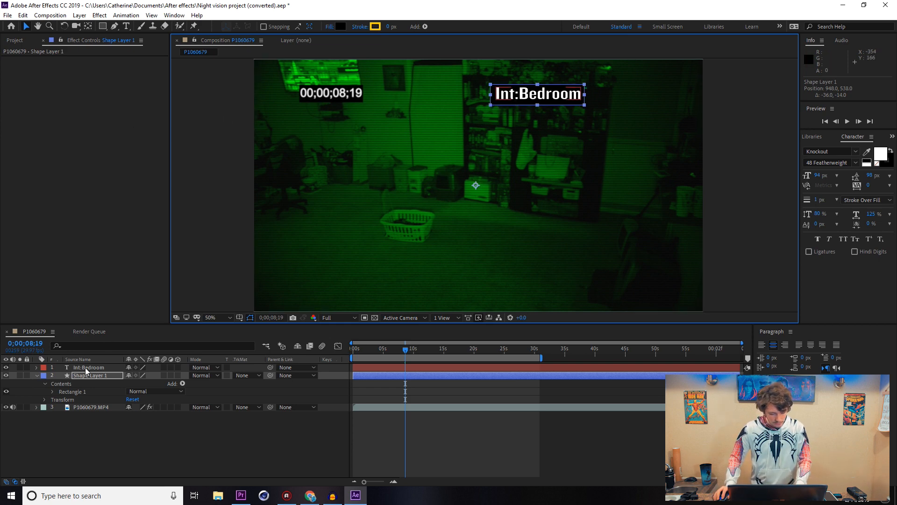
# - Pre-compose the label and box as 'Location' and drag it further right
pyautogui.rightClick(88, 366)
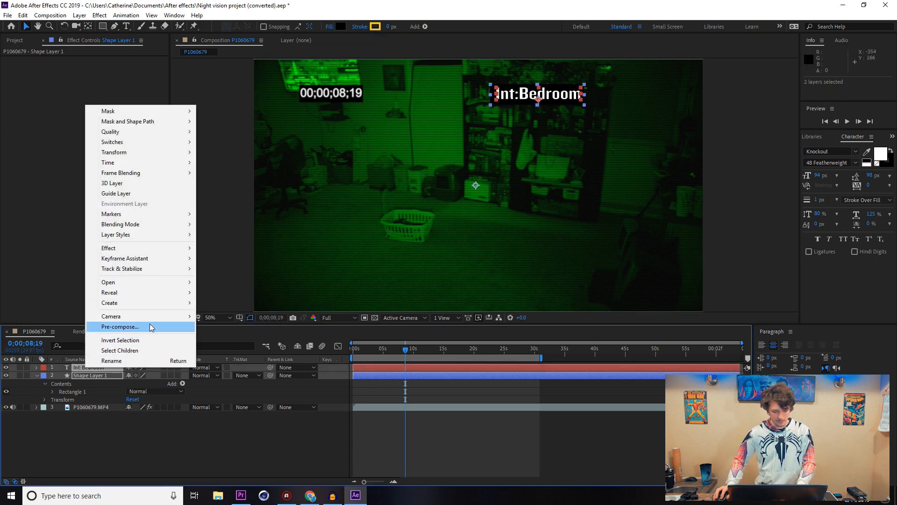
pyautogui.click(121, 326)
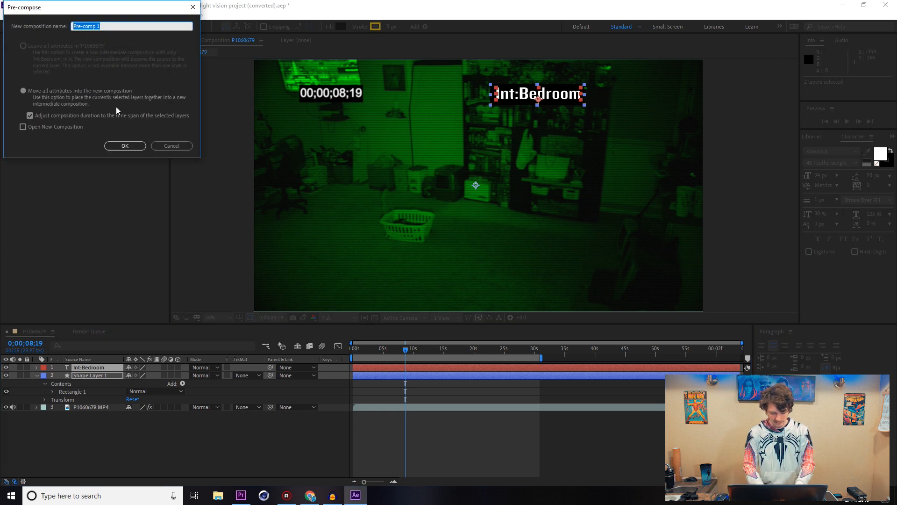
pyautogui.write('Location')
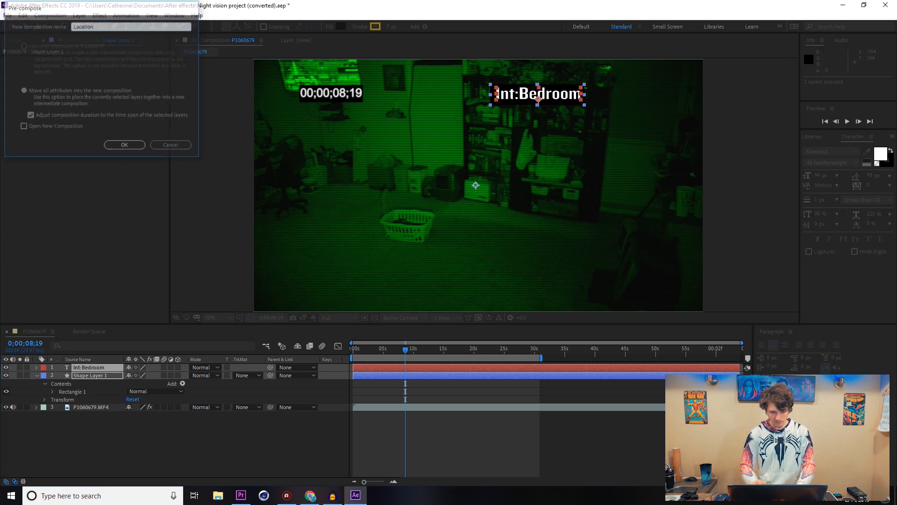
pyautogui.click(124, 144)
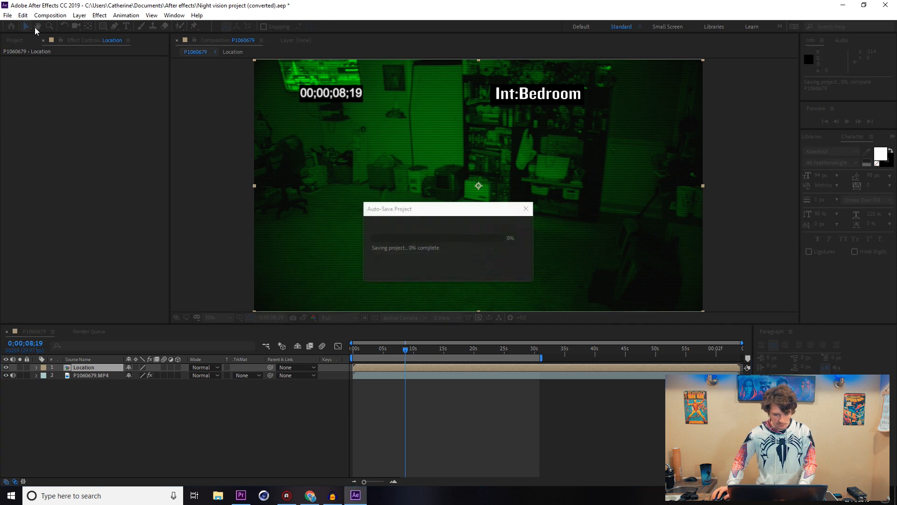
pyautogui.moveTo(537, 93); pyautogui.dragTo(631, 88)
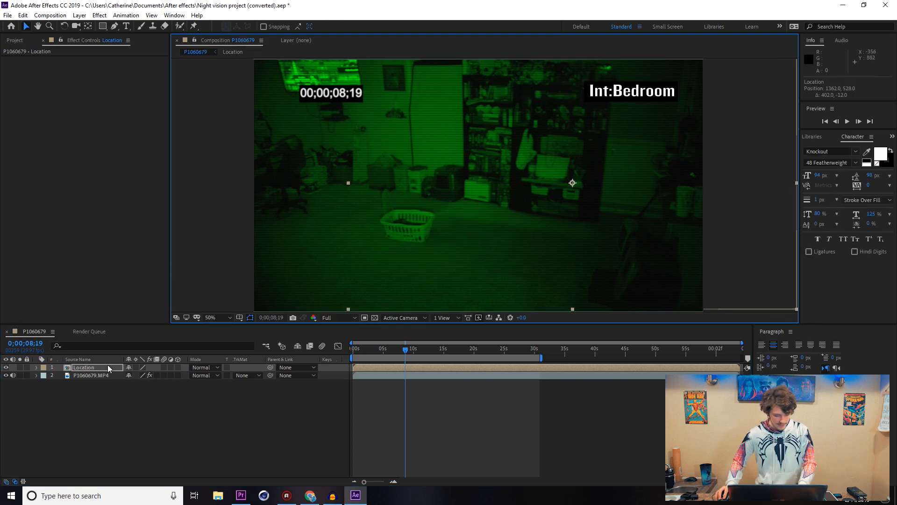
# - Reuse the footage's Gaussian Blur on Location at Blurriness 5 and create Adjustment Layer 1
pyautogui.click(88, 375)
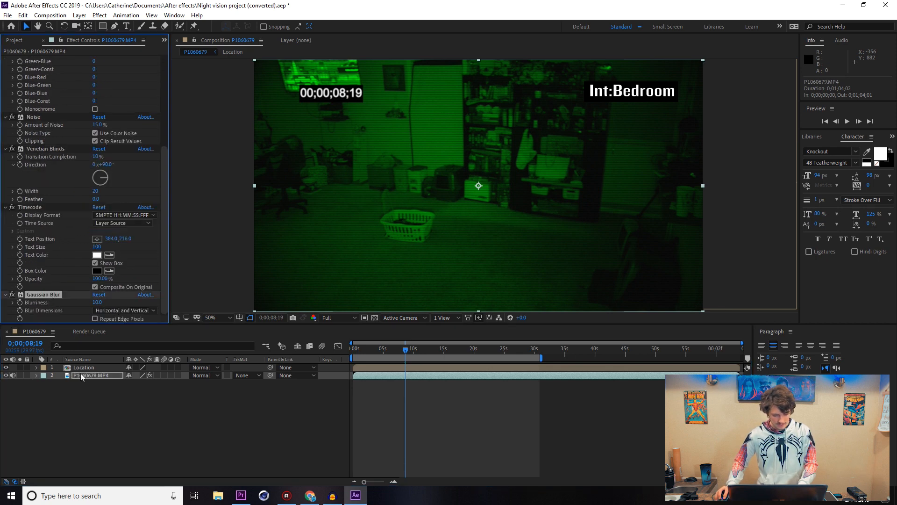
pyautogui.click(83, 367)
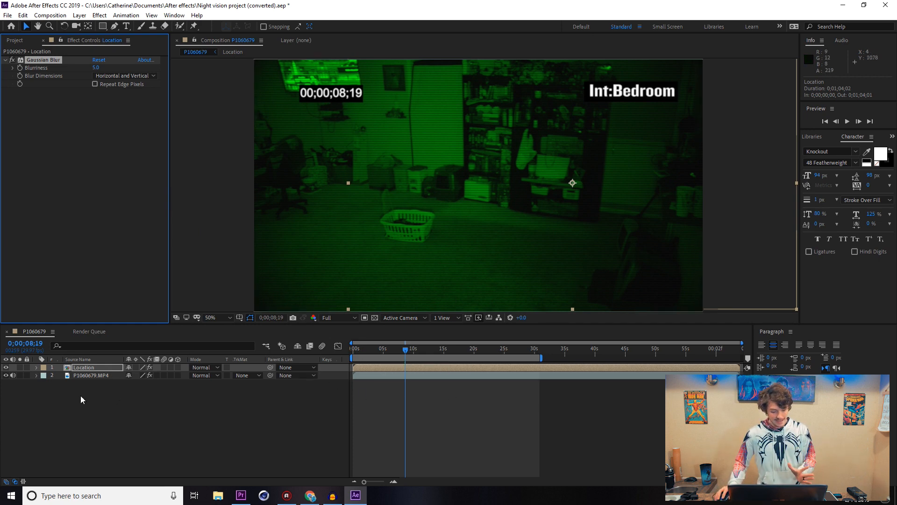
pyautogui.rightClick(82, 399)
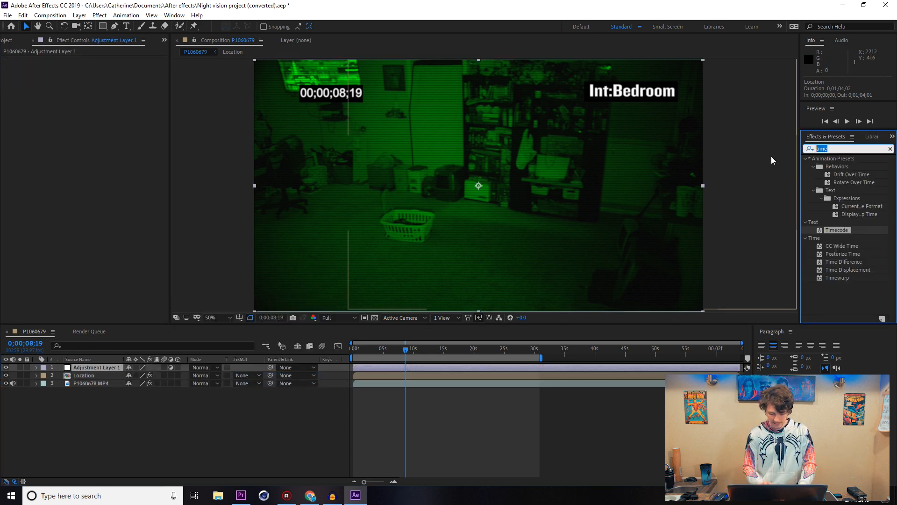
# - Search 'glitch' in Effects & Presets and apply VR Digital Glitch to Adjustment Layer 1
pyautogui.write('glitch')
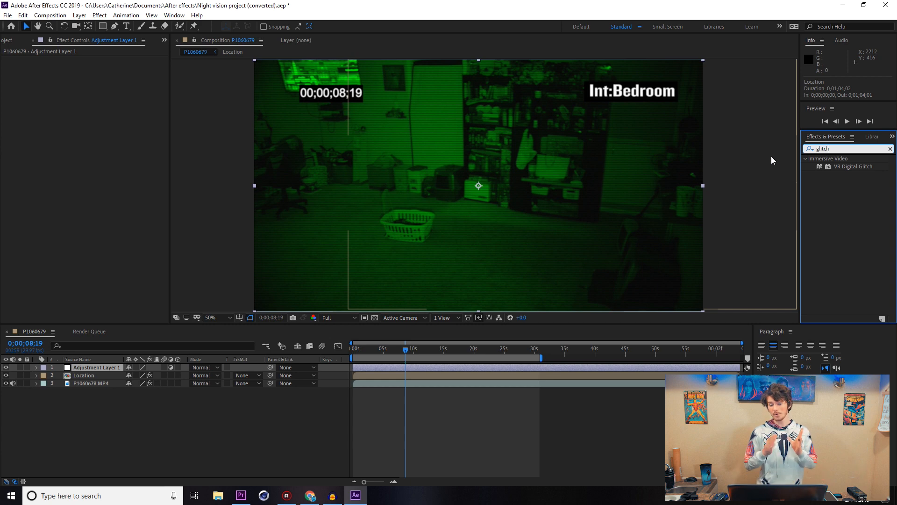
pyautogui.moveTo(773, 140)
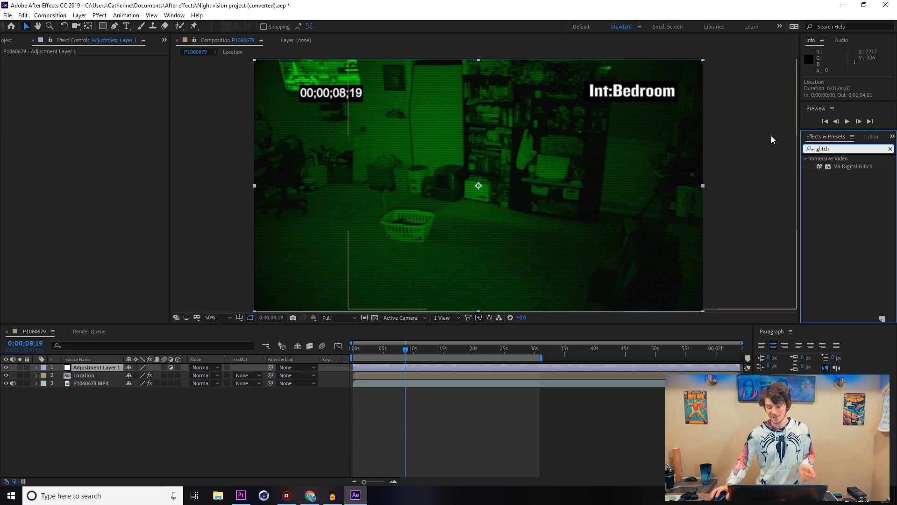
pyautogui.moveTo(856, 170)
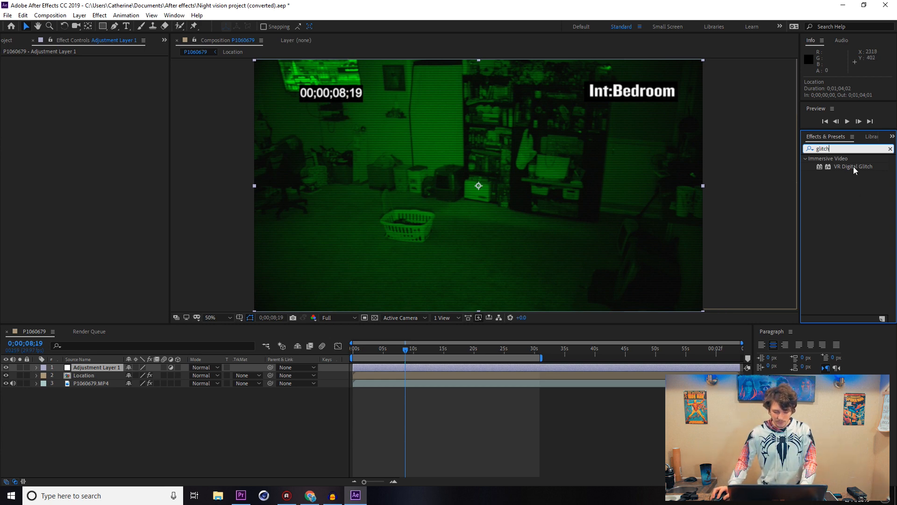
pyautogui.doubleClick(853, 167)
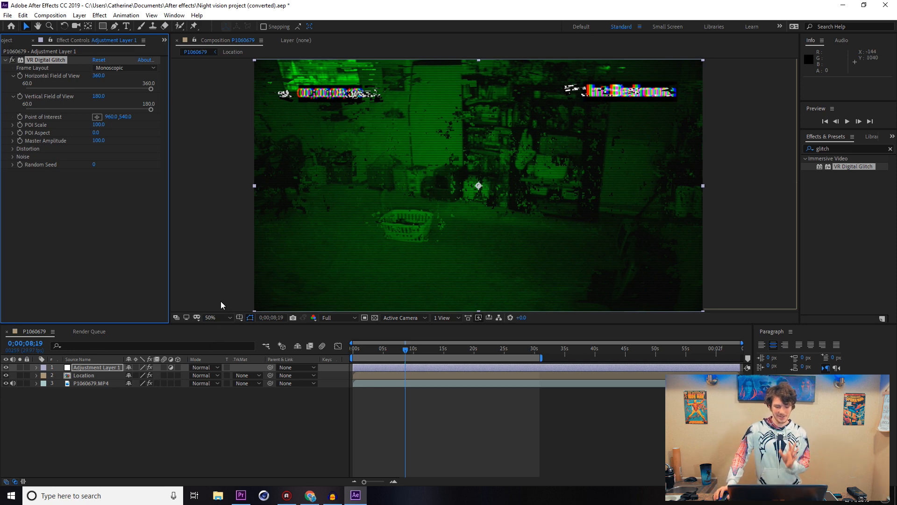
pyautogui.moveTo(269, 322)
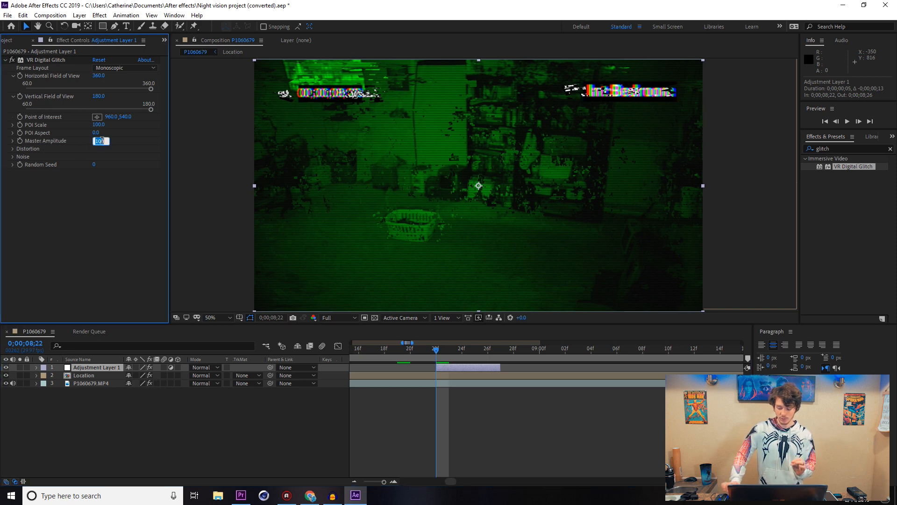
# - Trim Adjustment Layer 1 to a five-frame burst near 8;22 and tweak Master Amplitude
pyautogui.write('0')
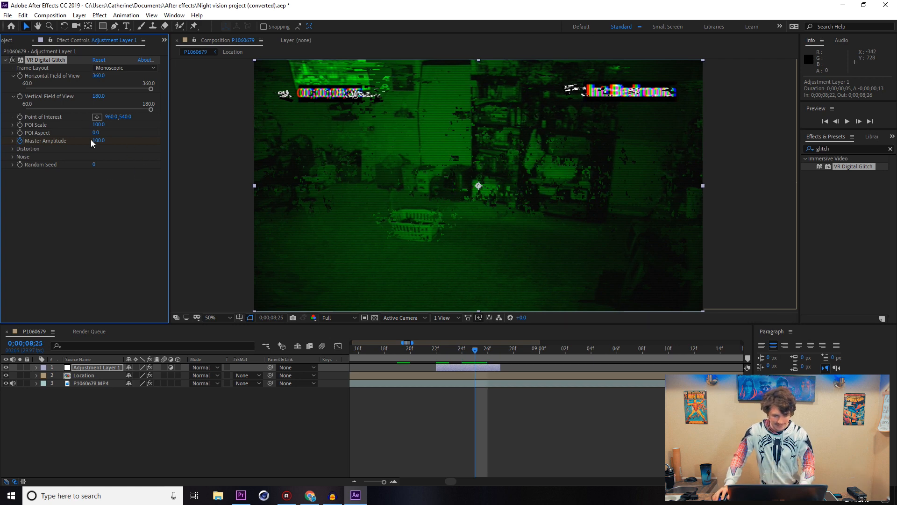
pyautogui.click(101, 140)
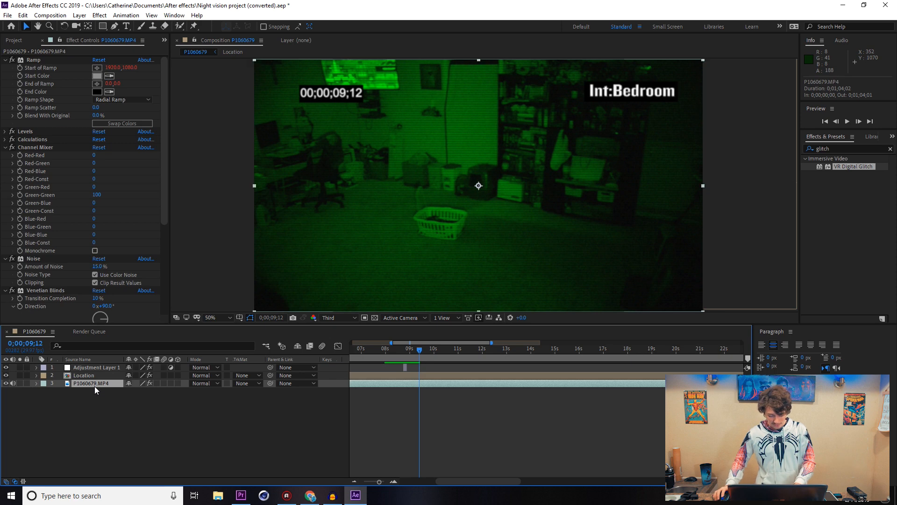
# - Split the footage layer at the glitch so it jumps ahead, then preview the jump cut
pyautogui.press('ctrl+v')
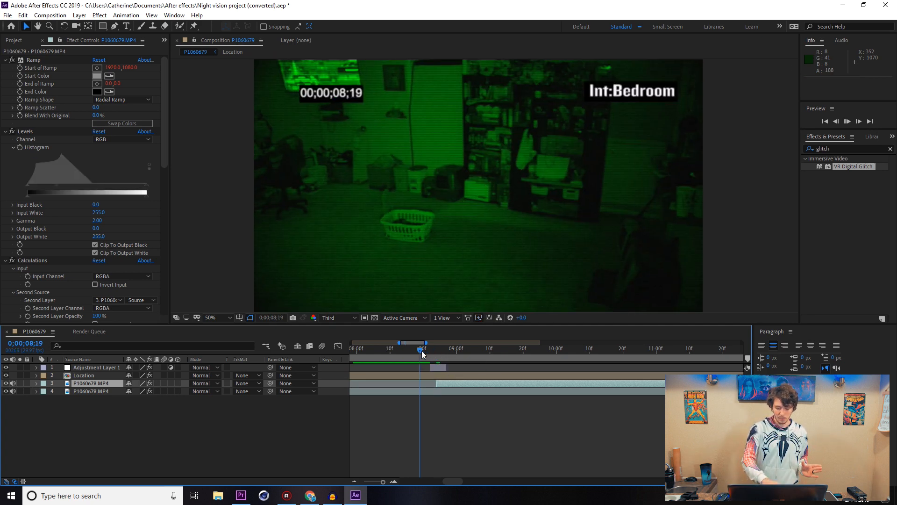
pyautogui.press('space')
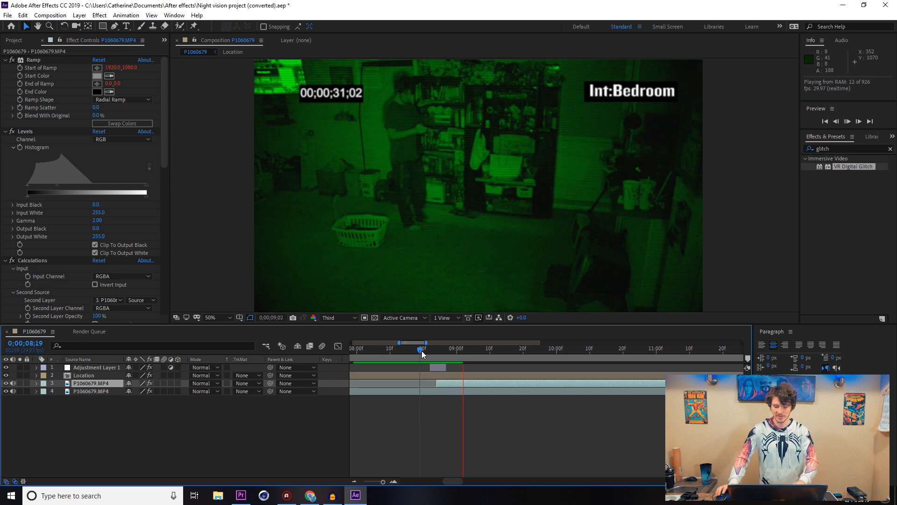